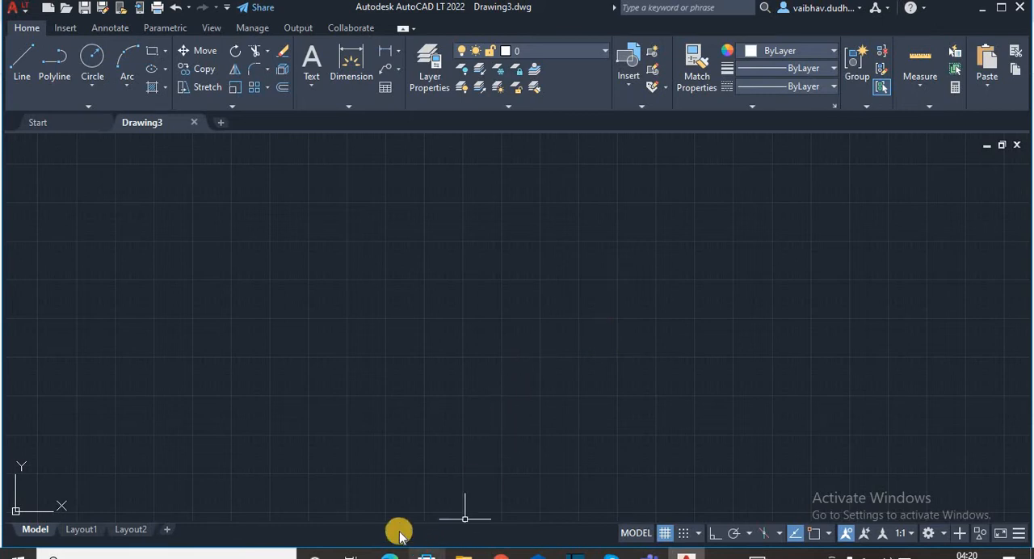
pyautogui.moveTo(477, 532)
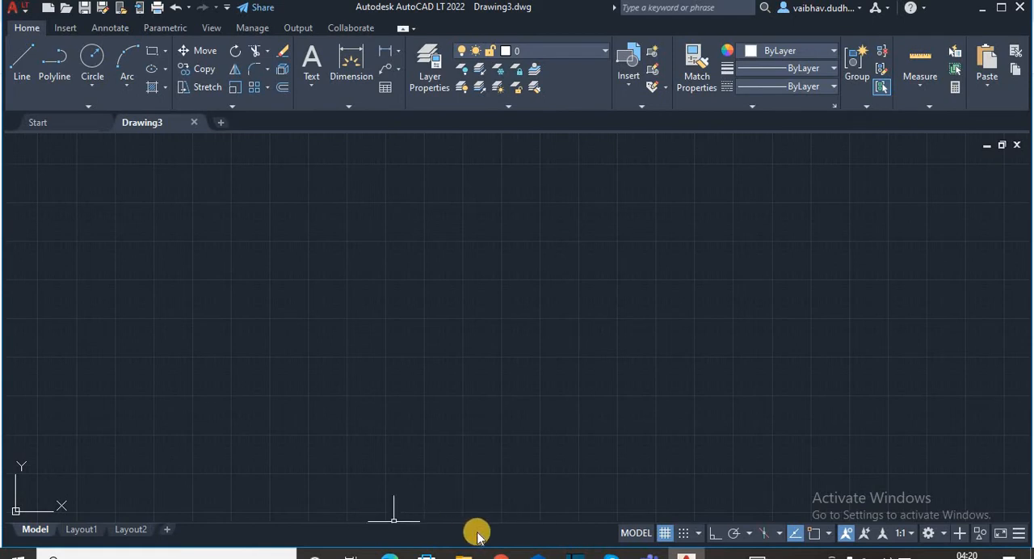
pyautogui.moveTo(468, 517)
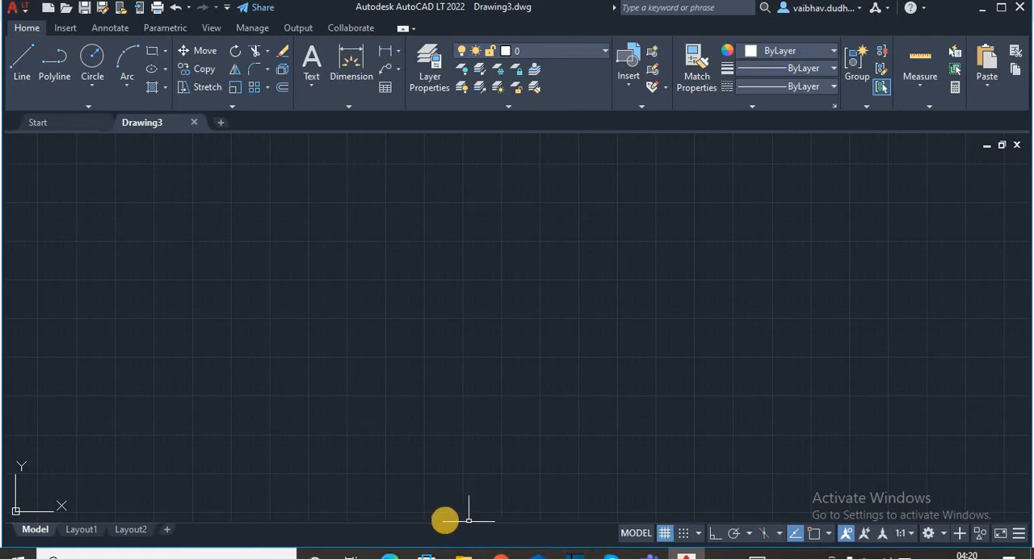
pyautogui.moveTo(423, 514)
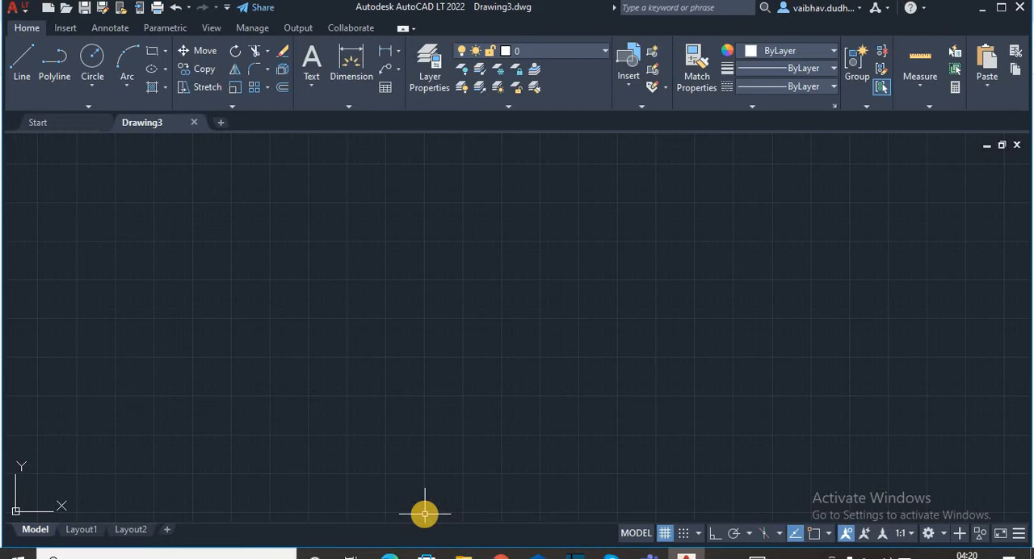
pyautogui.moveTo(413, 497)
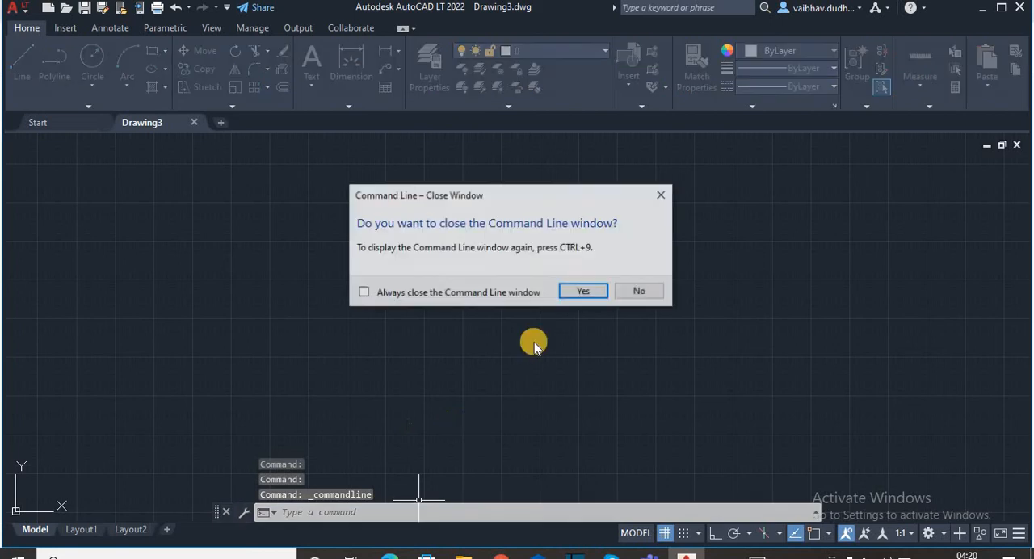
# Confirm the Close Window prompt so the command line is hidden
pyautogui.click(582, 290)
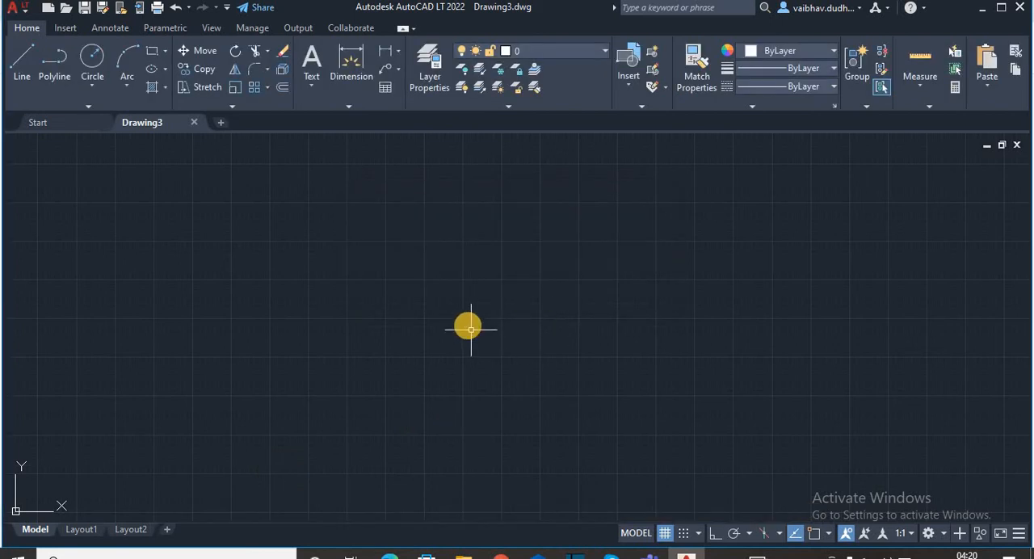
# Restore the command line at the bottom of the drawing area via the COMMANDLINE command
pyautogui.write('COMMA')
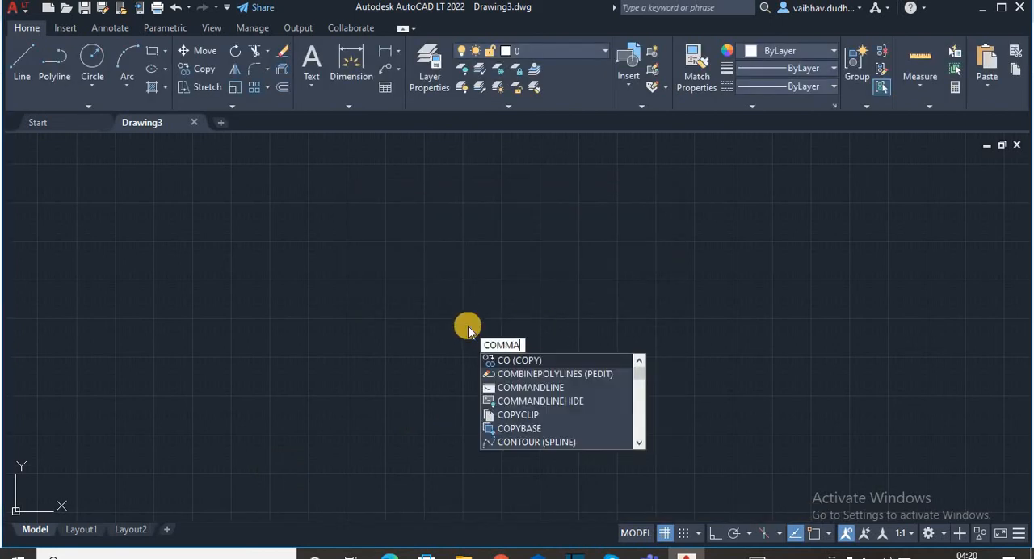
pyautogui.write('NDLINE')
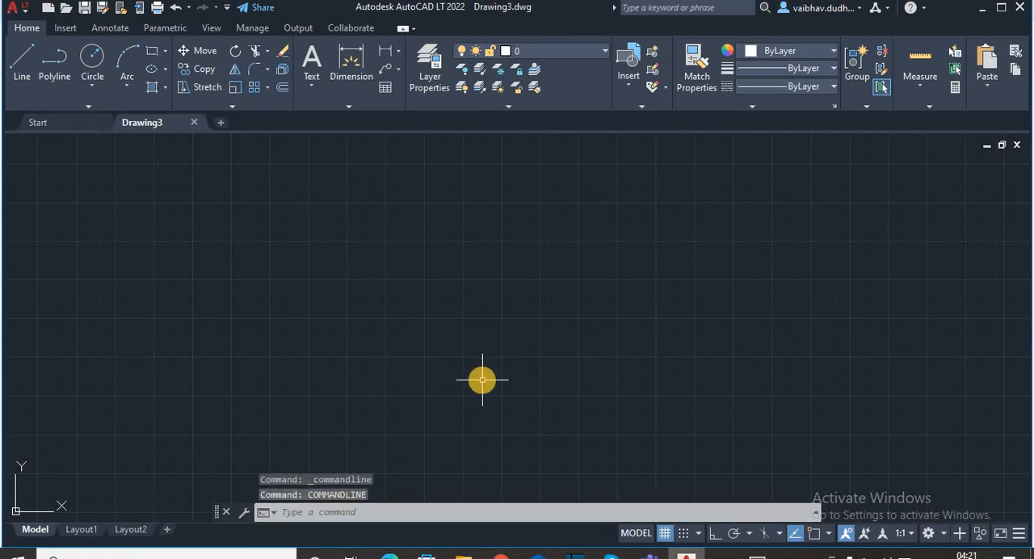
pyautogui.moveTo(478, 384)
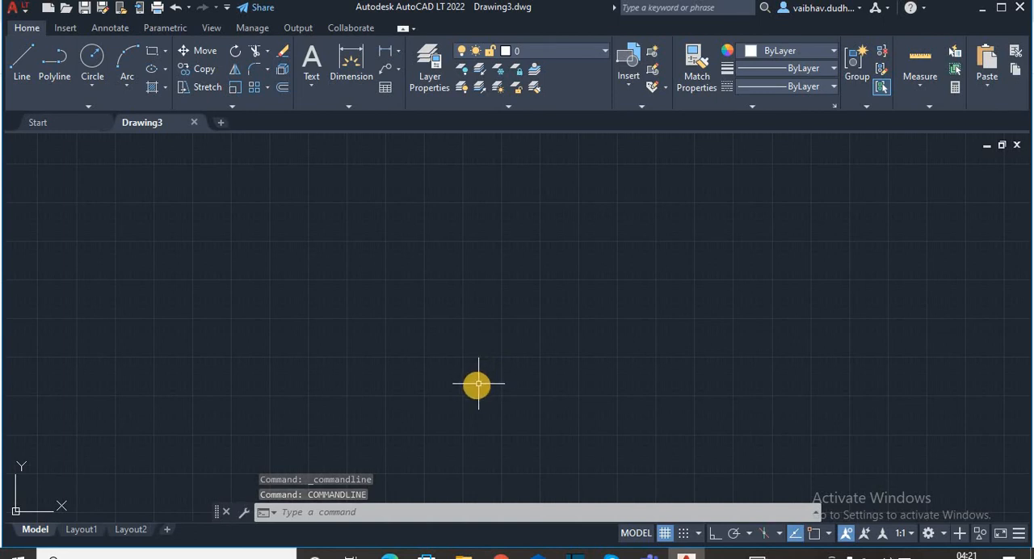
pyautogui.moveTo(446, 378)
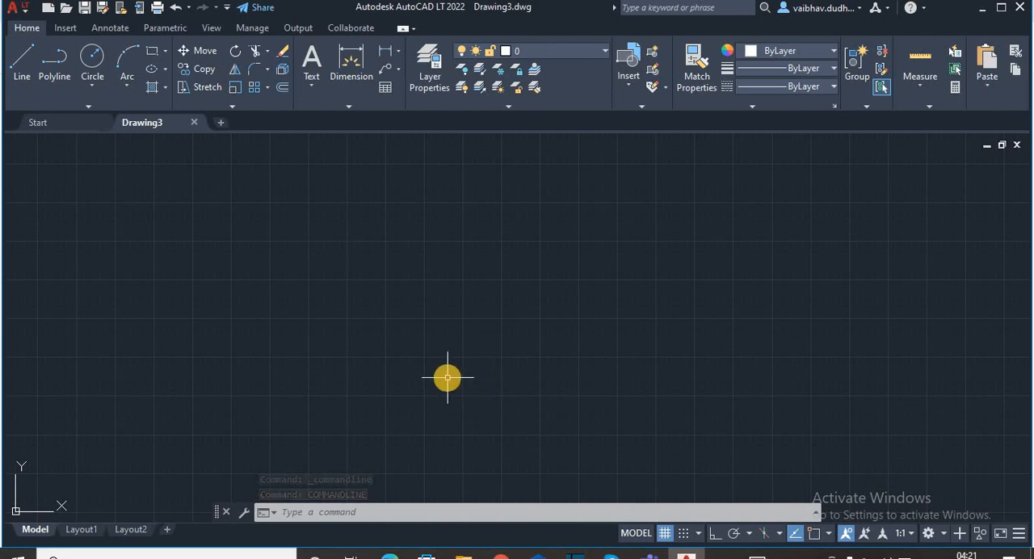